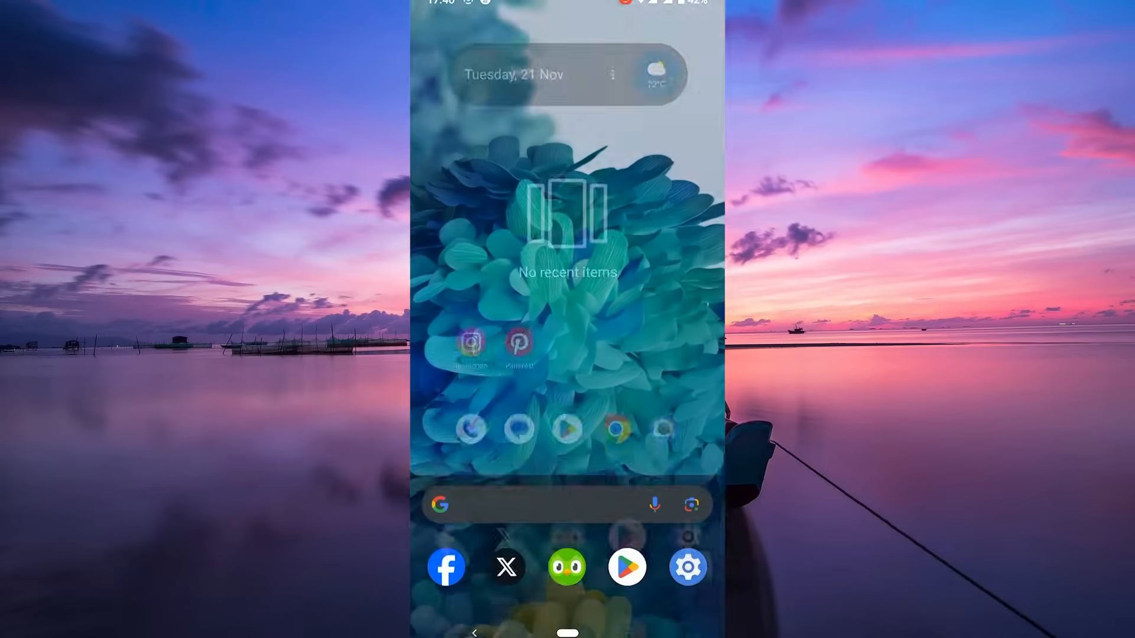
Step: Launch Jobstreet from the app drawer and sign in with the account credentials
{"action": "scroll", "scroll_direction": "up", "scroll_amount": 3}
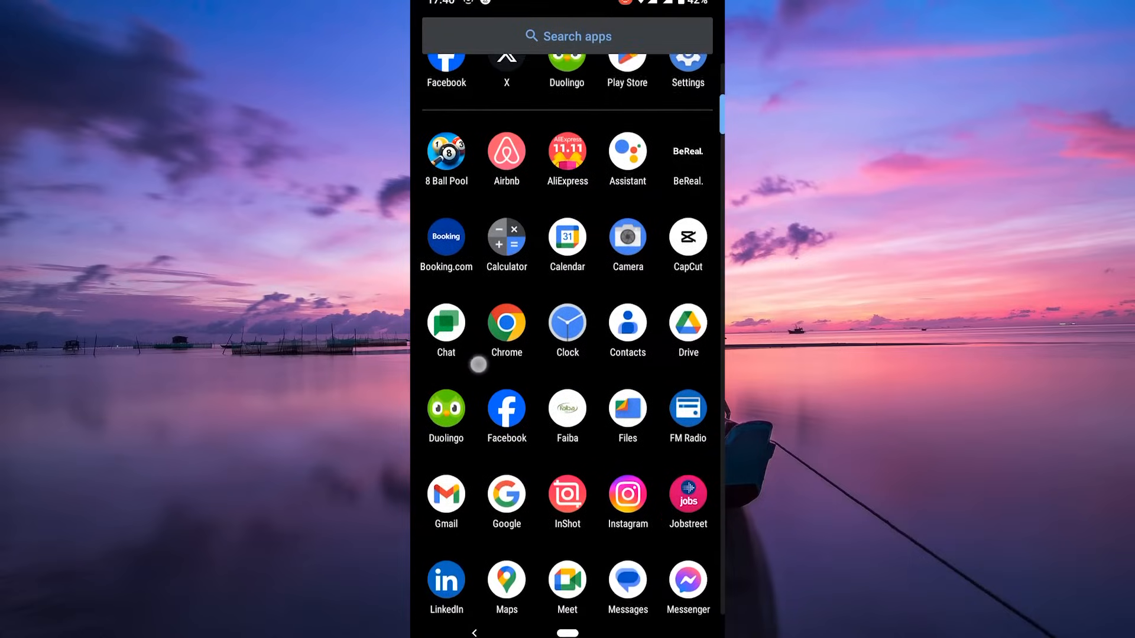
{"action": "scroll", "scroll_direction": "up", "scroll_amount": 3}
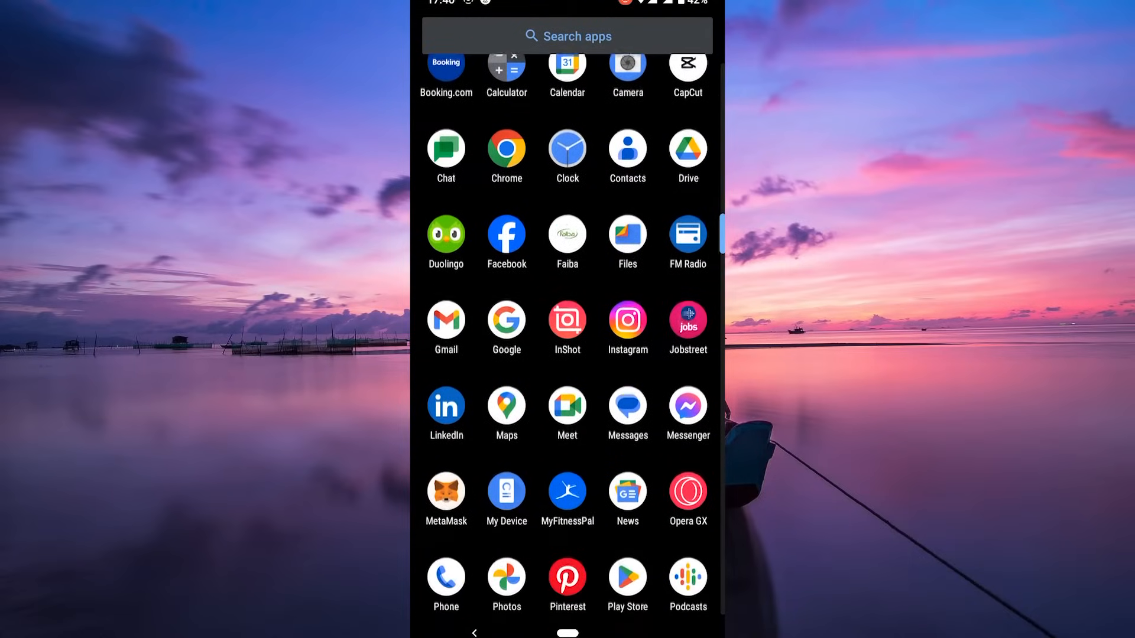
{"action": "left_click", "coordinate": [687, 319]}
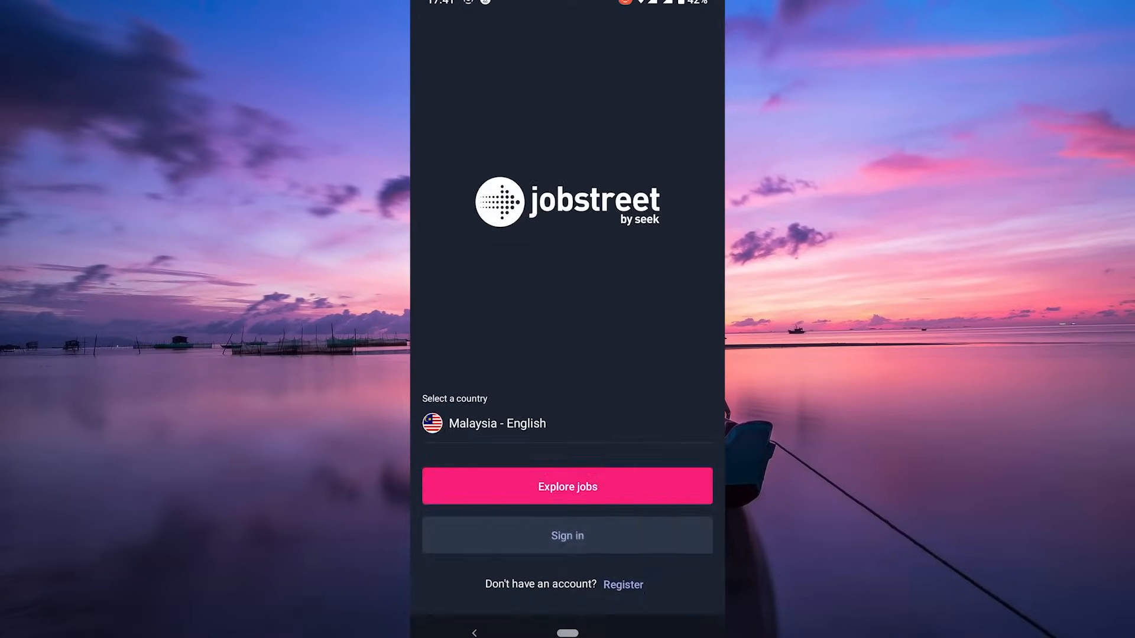
{"action": "left_click", "coordinate": [566, 486]}
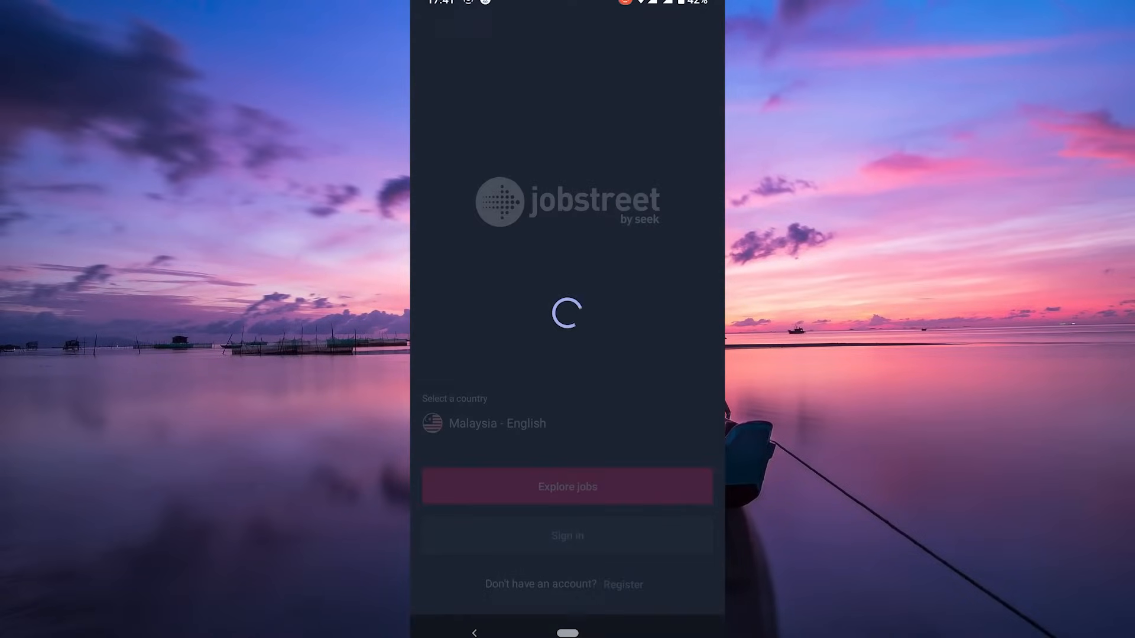
{"action": "left_click", "coordinate": [566, 536]}
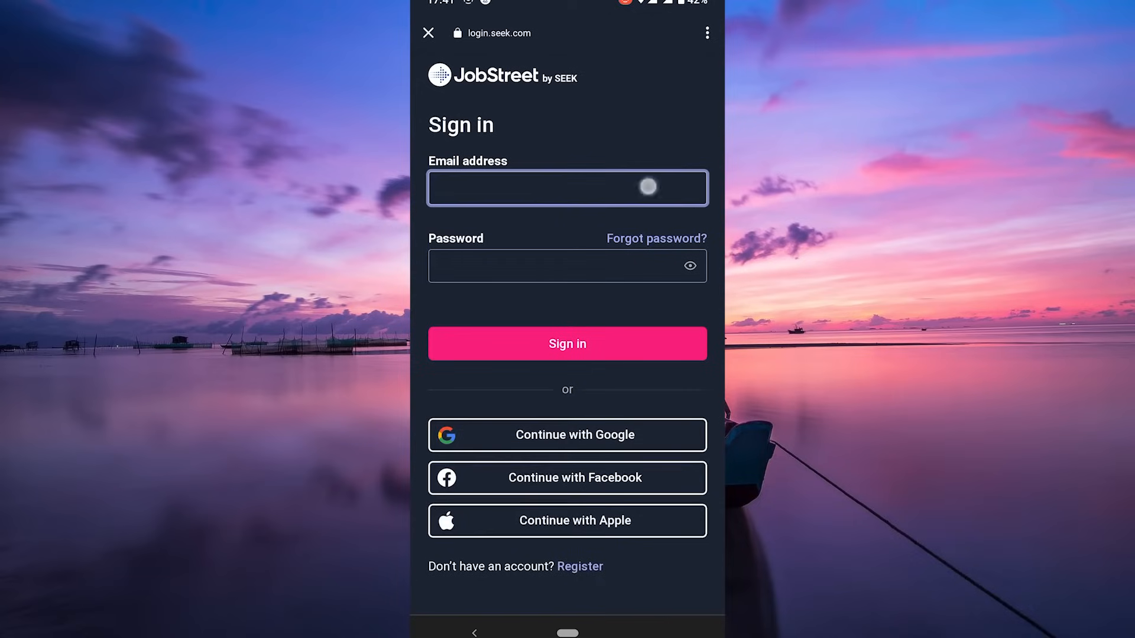
{"action": "left_click", "coordinate": [567, 343]}
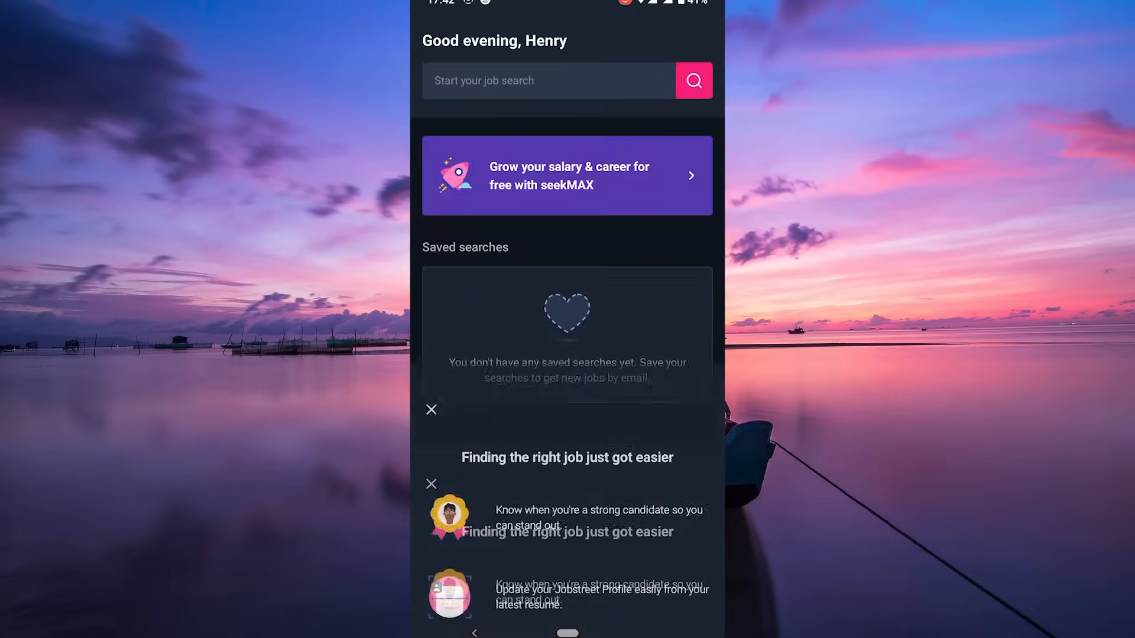
Step: View the Profile tab's empty personal summary and career history sections, then return to the top
{"action": "left_click", "coordinate": [691, 592]}
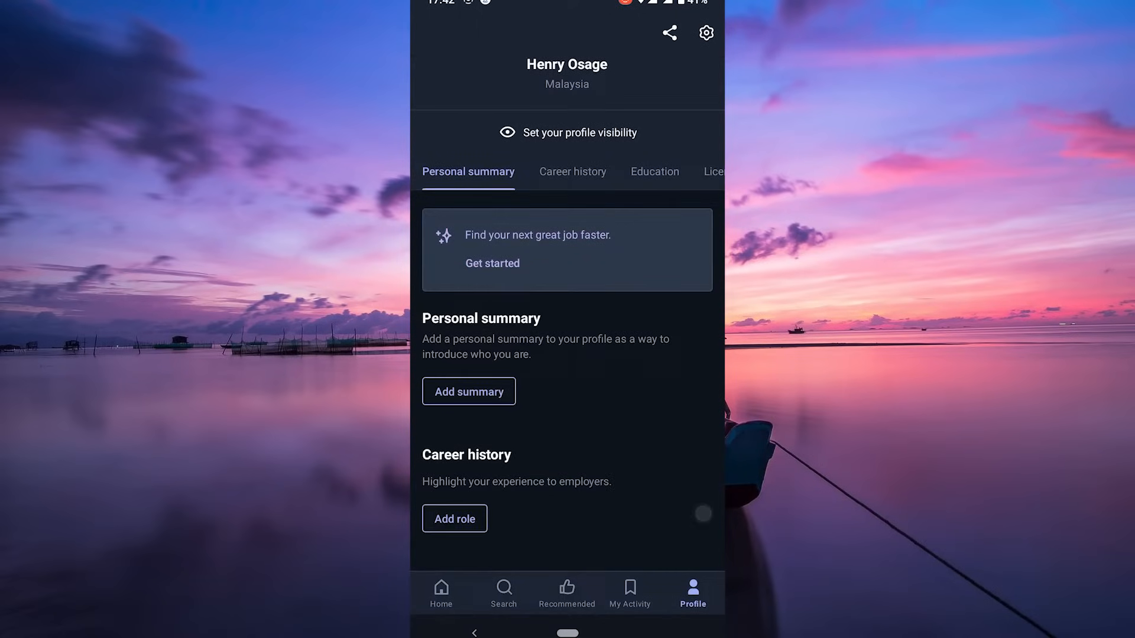
{"action": "scroll", "scroll_direction": "up", "scroll_amount": 3}
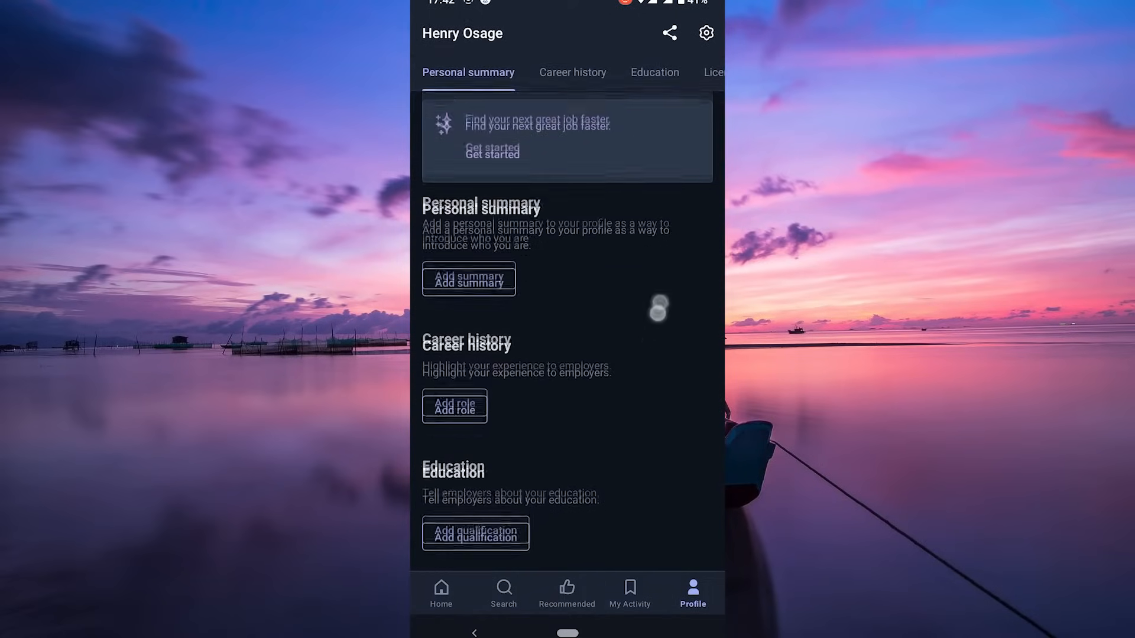
{"action": "left_click", "coordinate": [567, 72]}
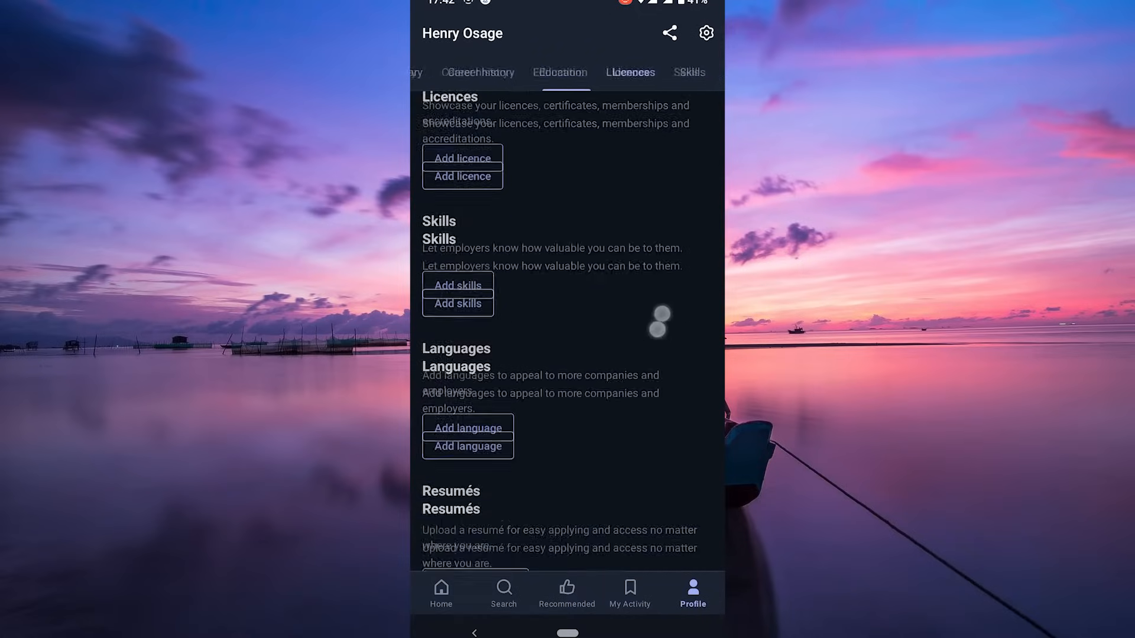
{"action": "scroll", "scroll_direction": "up", "scroll_amount": 3}
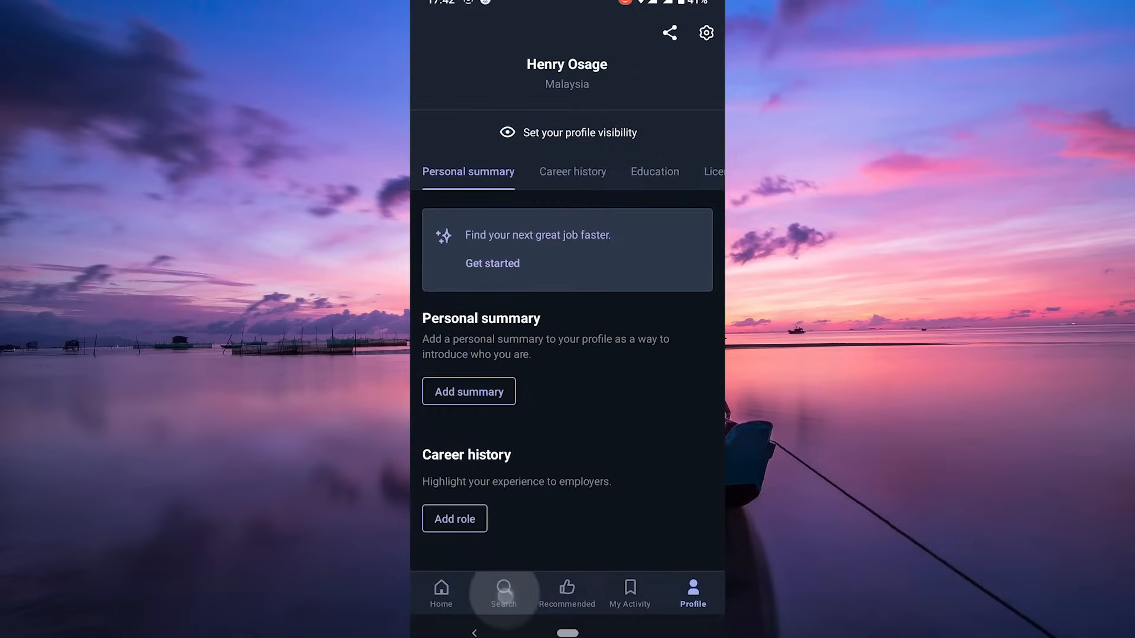
Step: Run a 'graphic designer' job search and open the Permata Medina Graphic Designer listing
{"action": "left_click", "coordinate": [503, 592]}
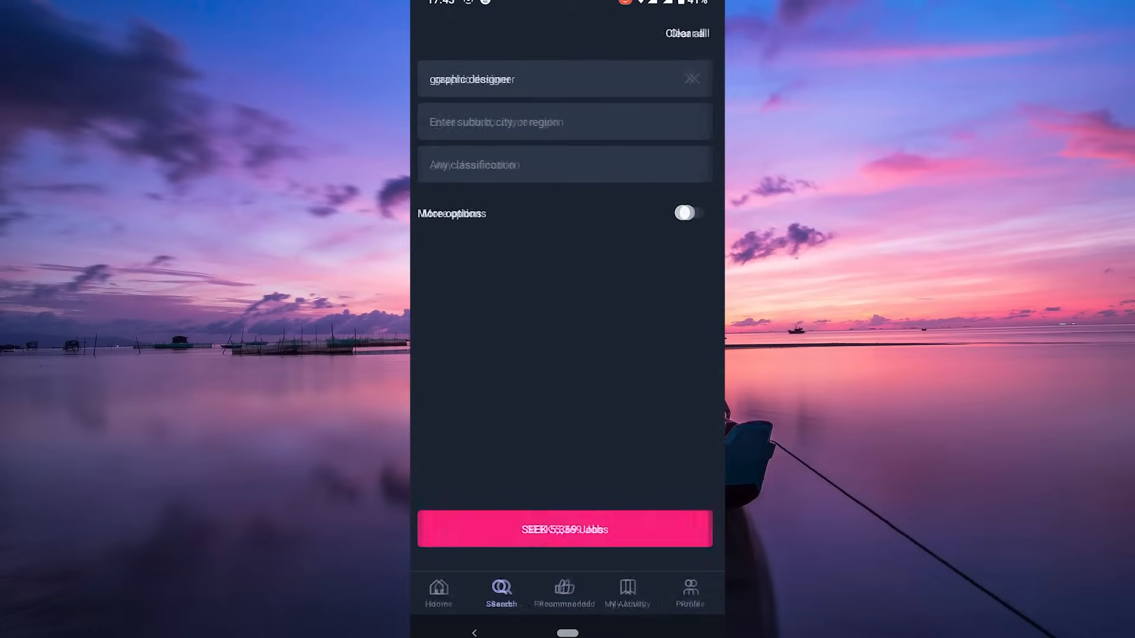
{"action": "left_click", "coordinate": [565, 529]}
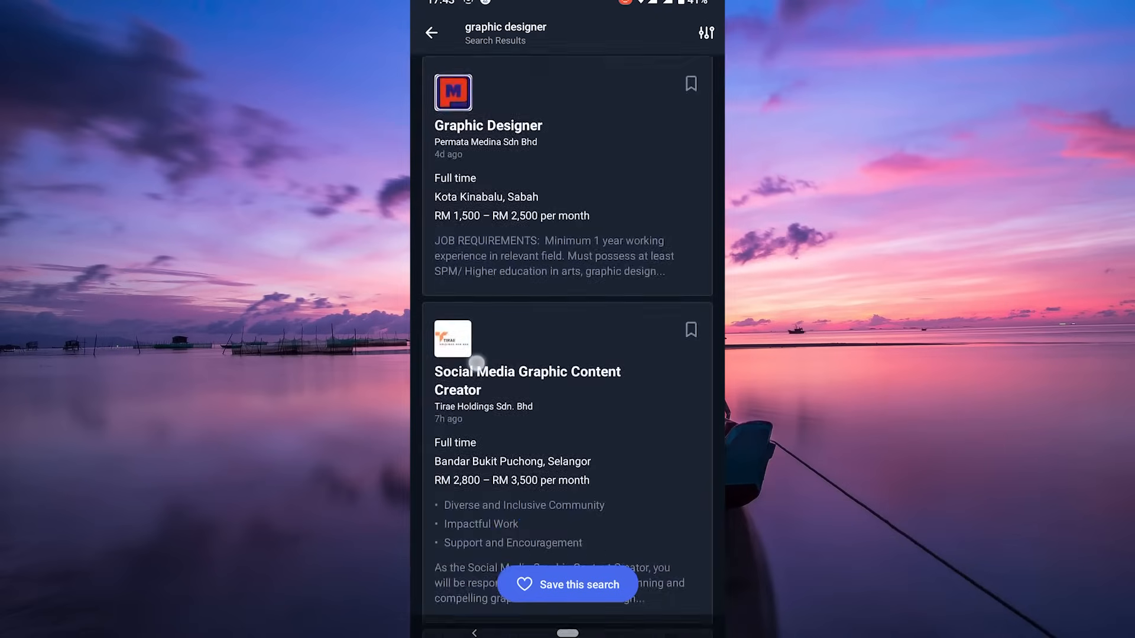
{"action": "left_click", "coordinate": [705, 34]}
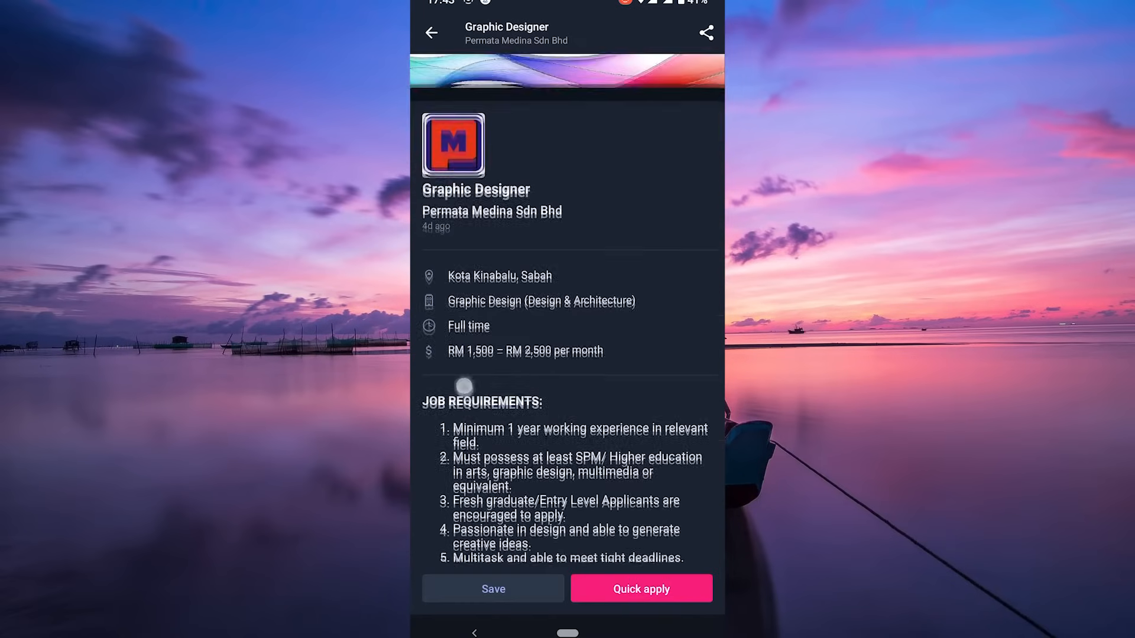
Step: Read through the Permata Medina posting's requirements and start a Quick apply
{"action": "scroll", "scroll_direction": "down", "scroll_amount": 3}
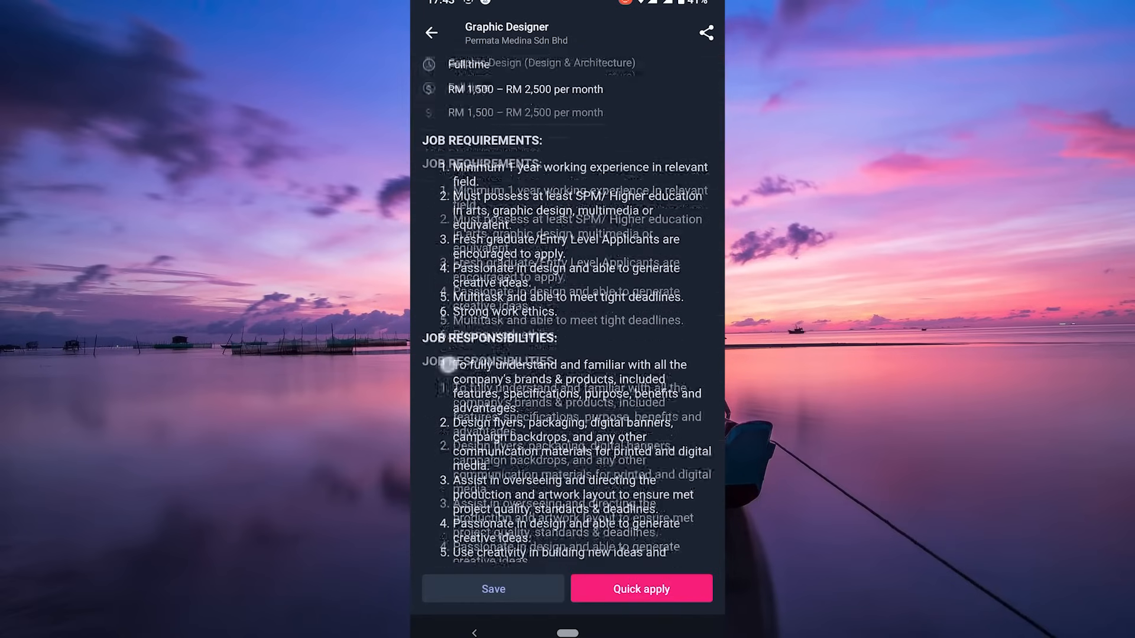
{"action": "scroll", "scroll_direction": "down", "scroll_amount": 3}
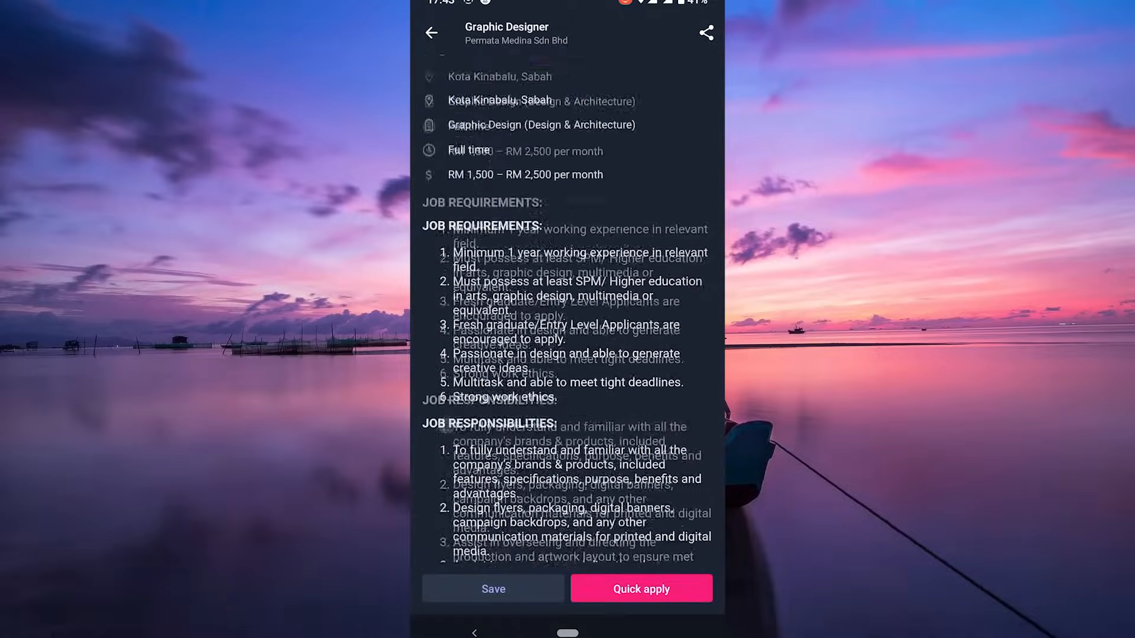
{"action": "scroll", "scroll_direction": "down", "scroll_amount": 3}
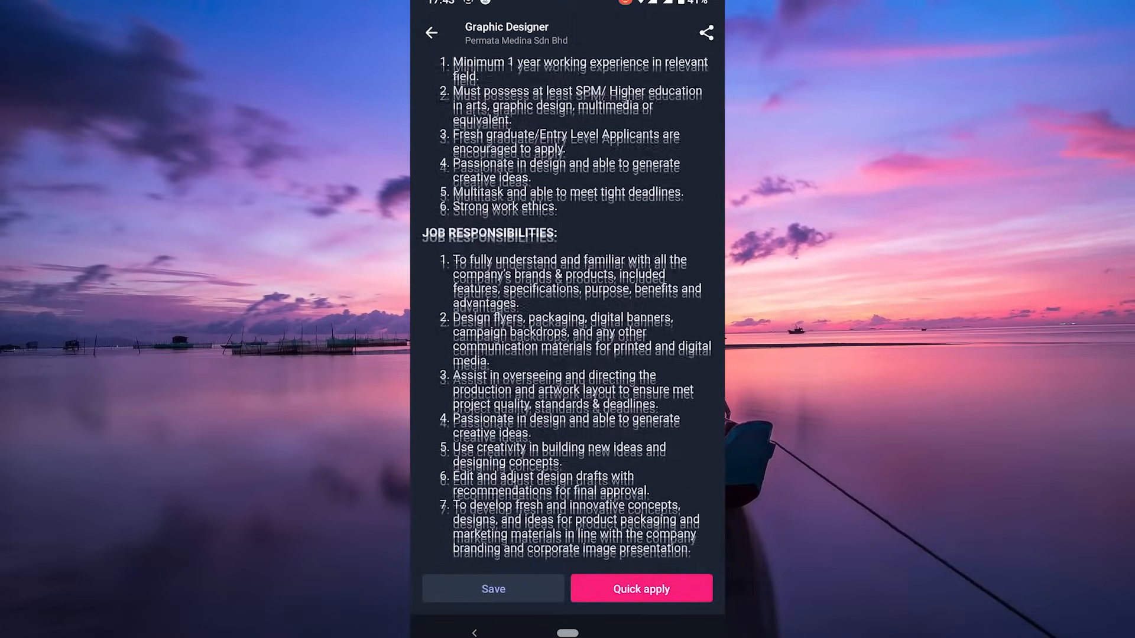
{"action": "scroll", "scroll_direction": "down", "scroll_amount": 3}
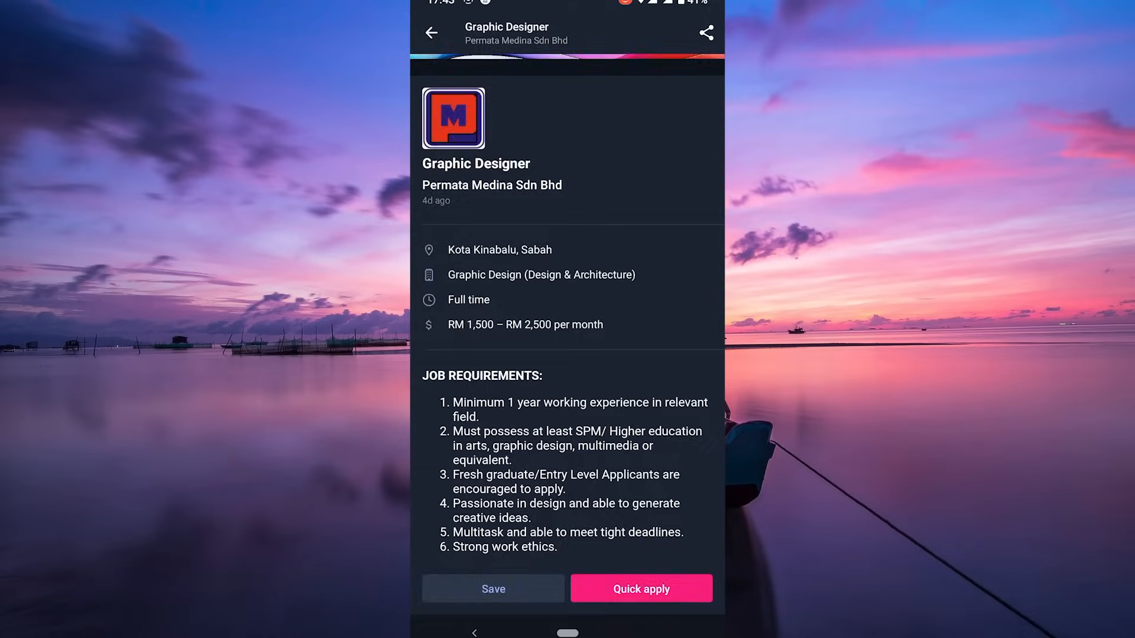
{"action": "left_click", "coordinate": [640, 589]}
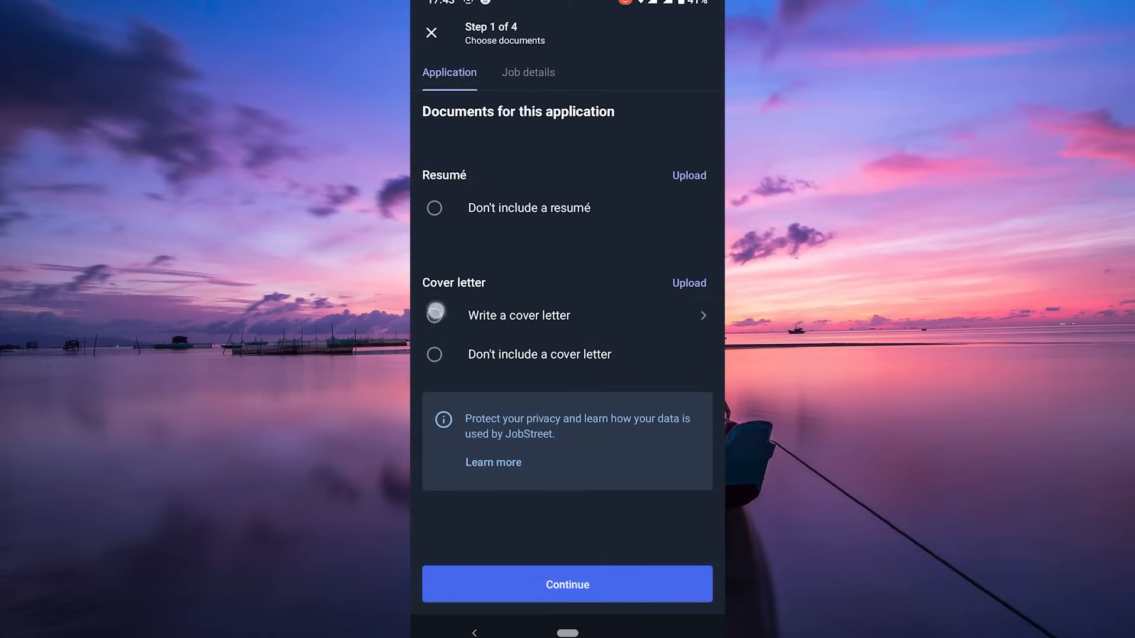
Step: Close the Step 1 of 4 documents screen and confirm Discard
{"action": "left_click", "coordinate": [431, 32]}
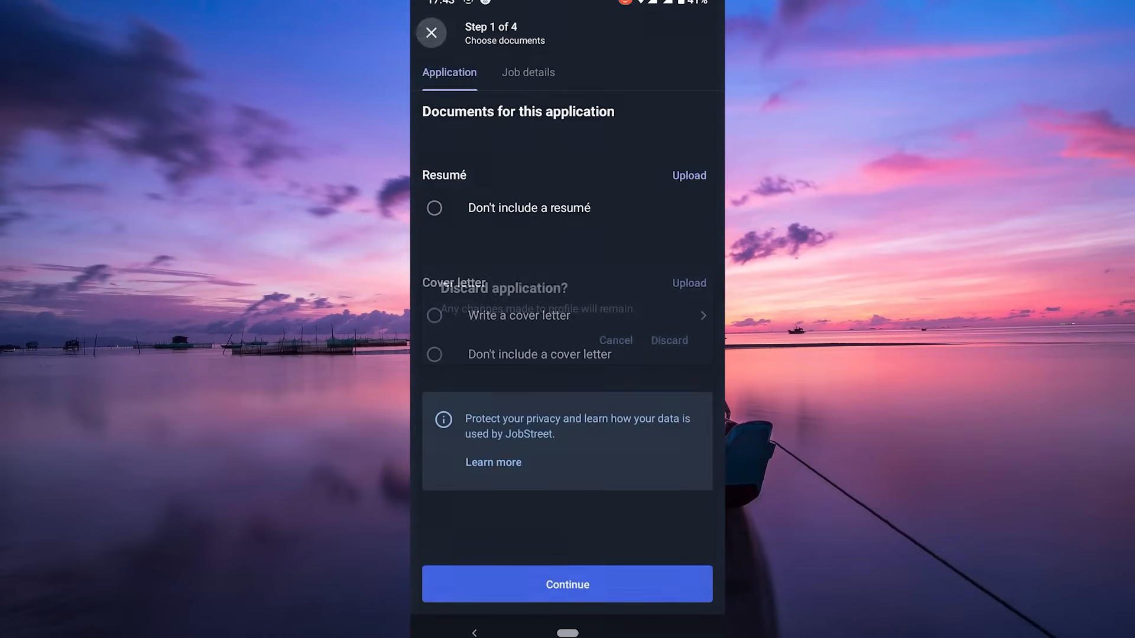
{"action": "left_click", "coordinate": [668, 340]}
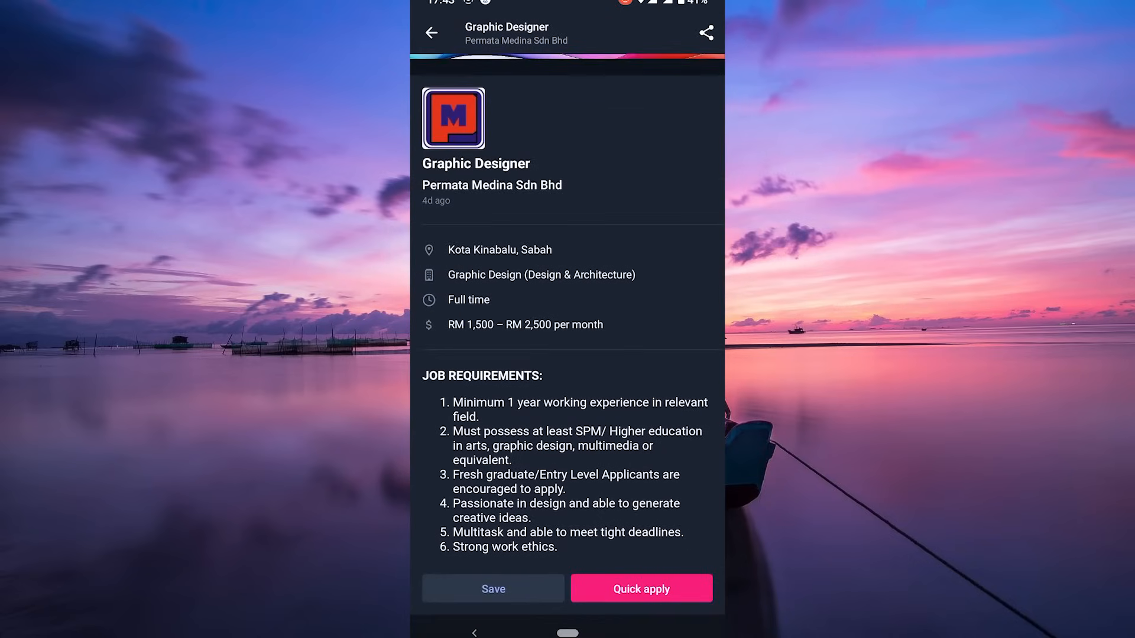